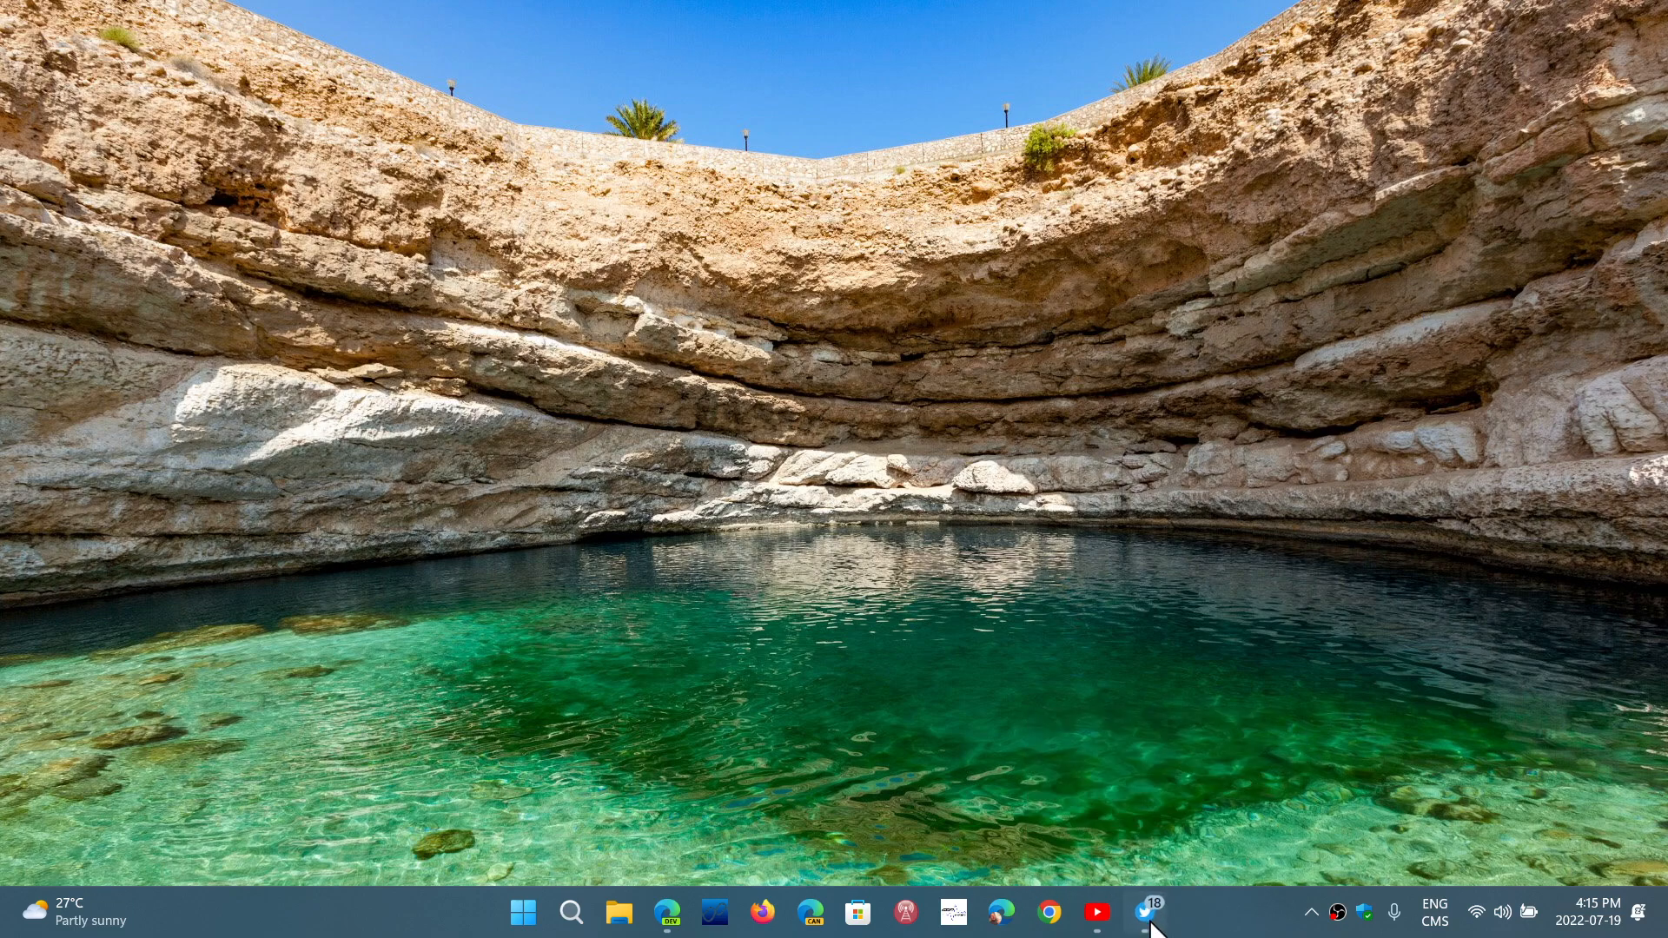
click(1147, 912)
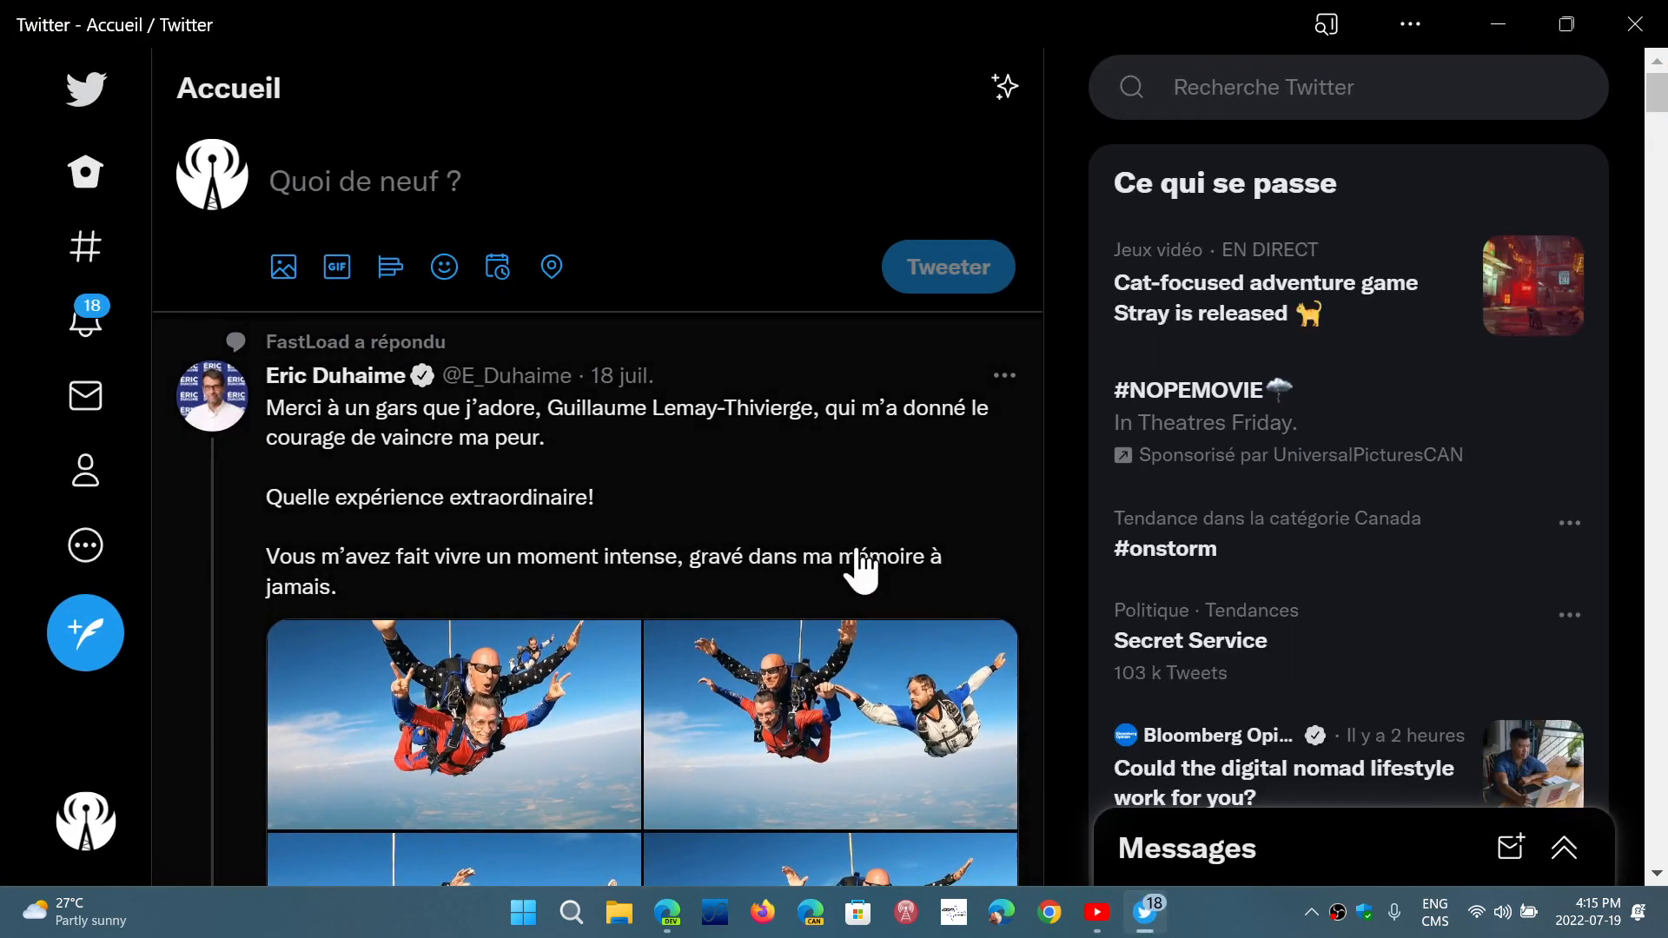
scroll(down, 3)
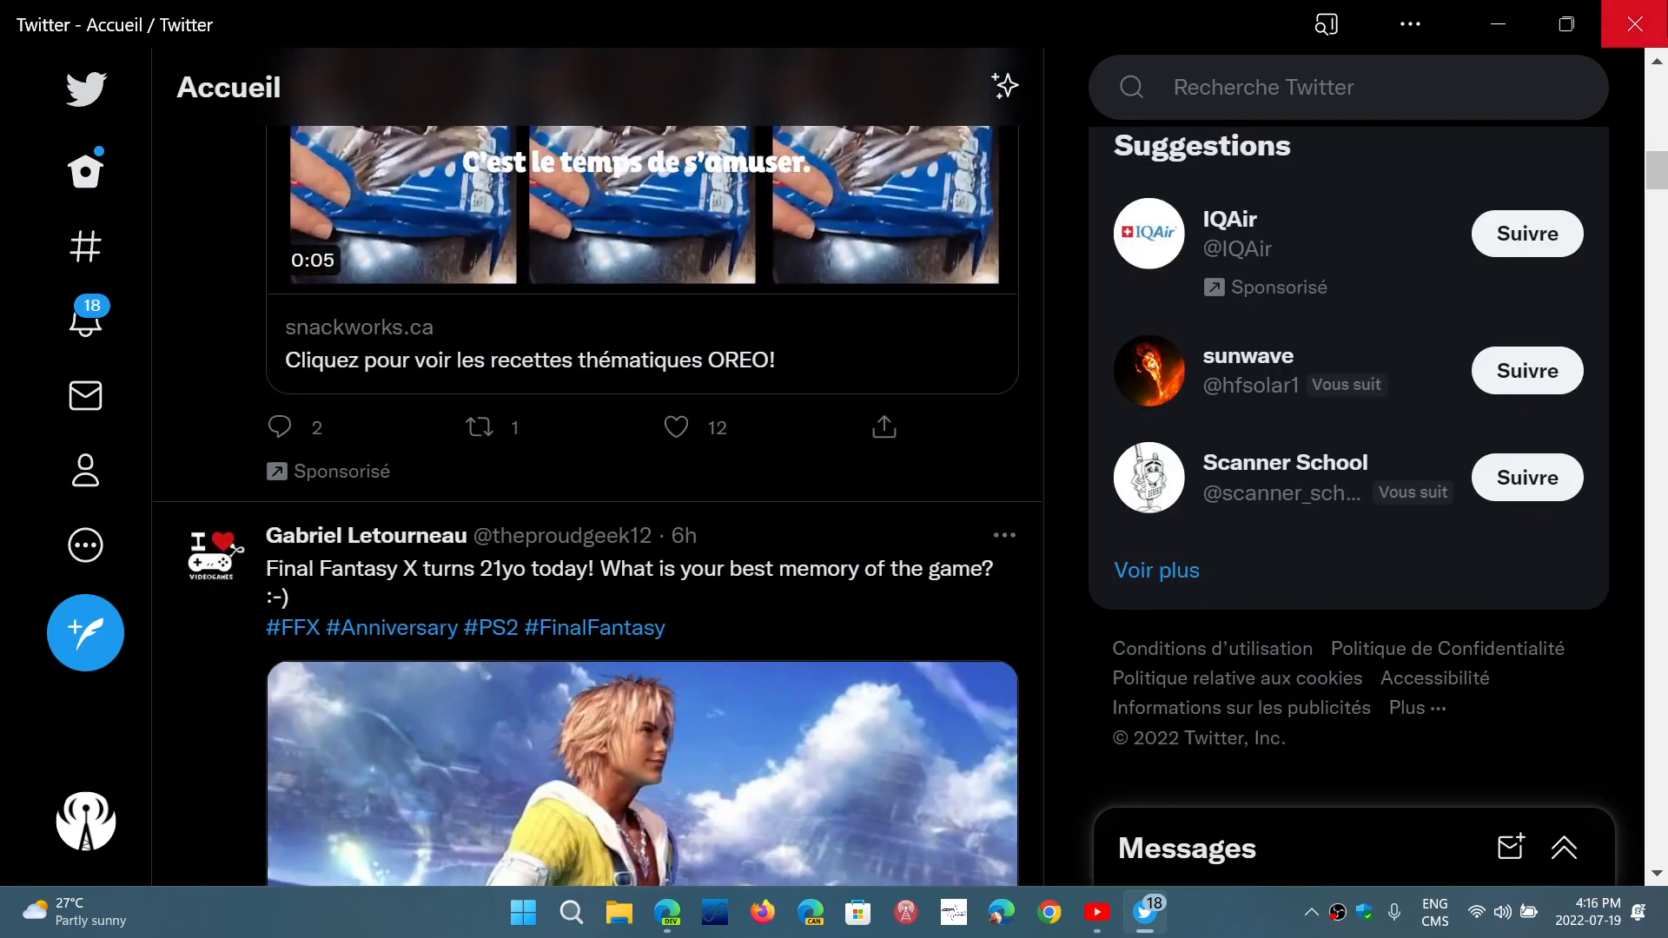
click(1635, 22)
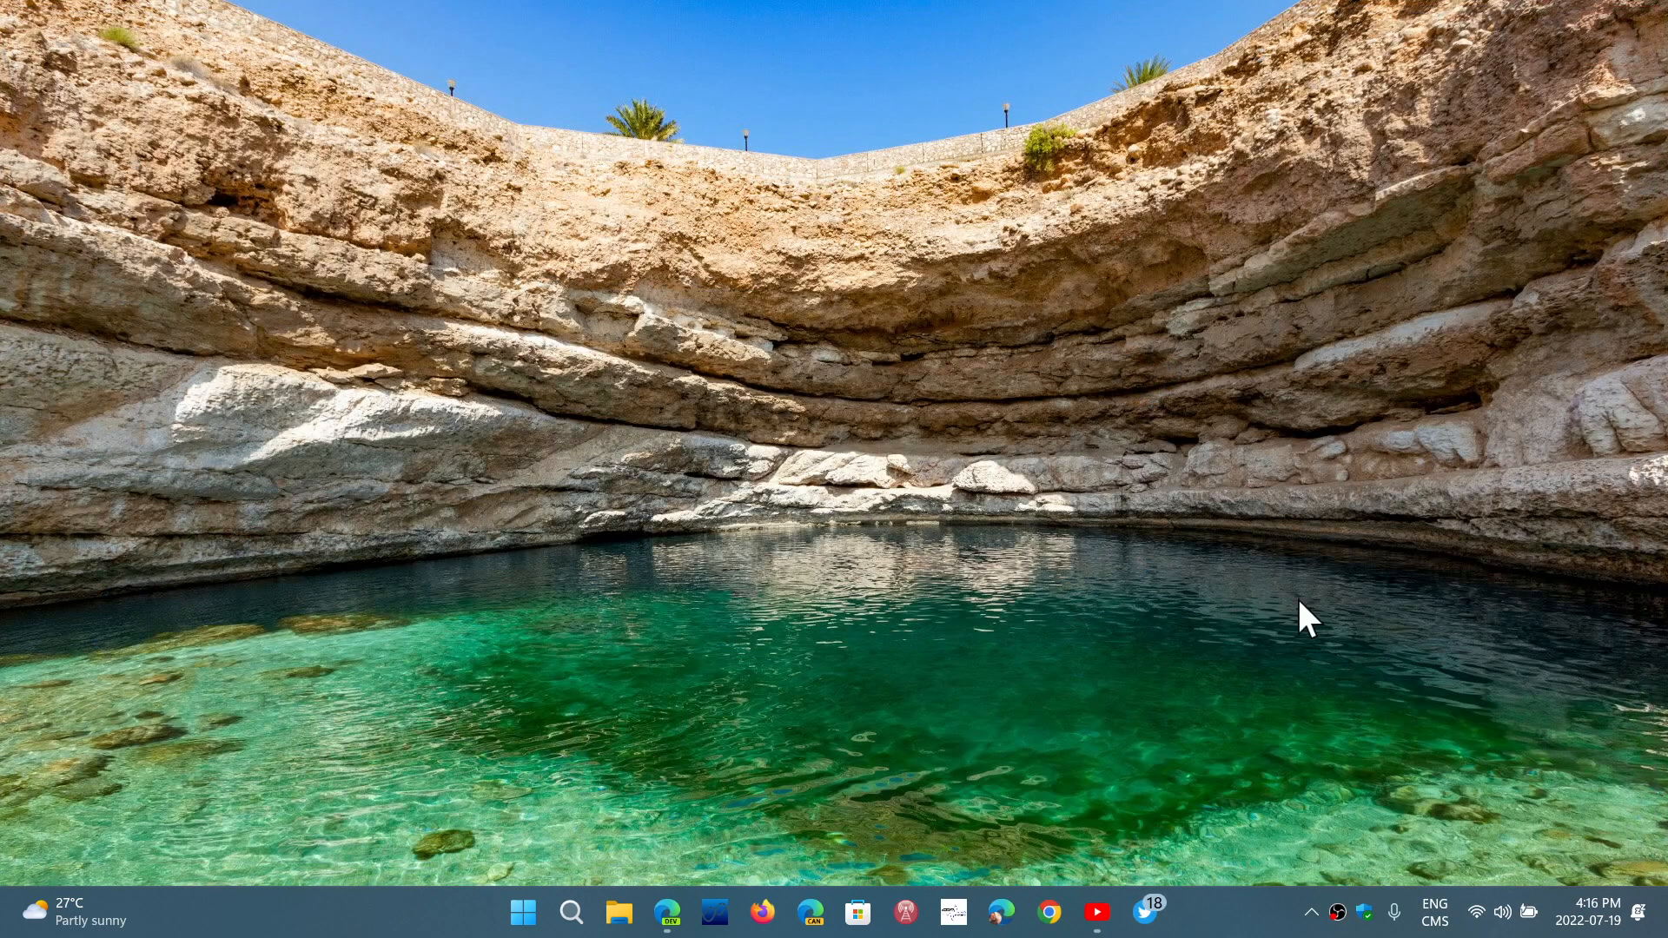
click(1097, 912)
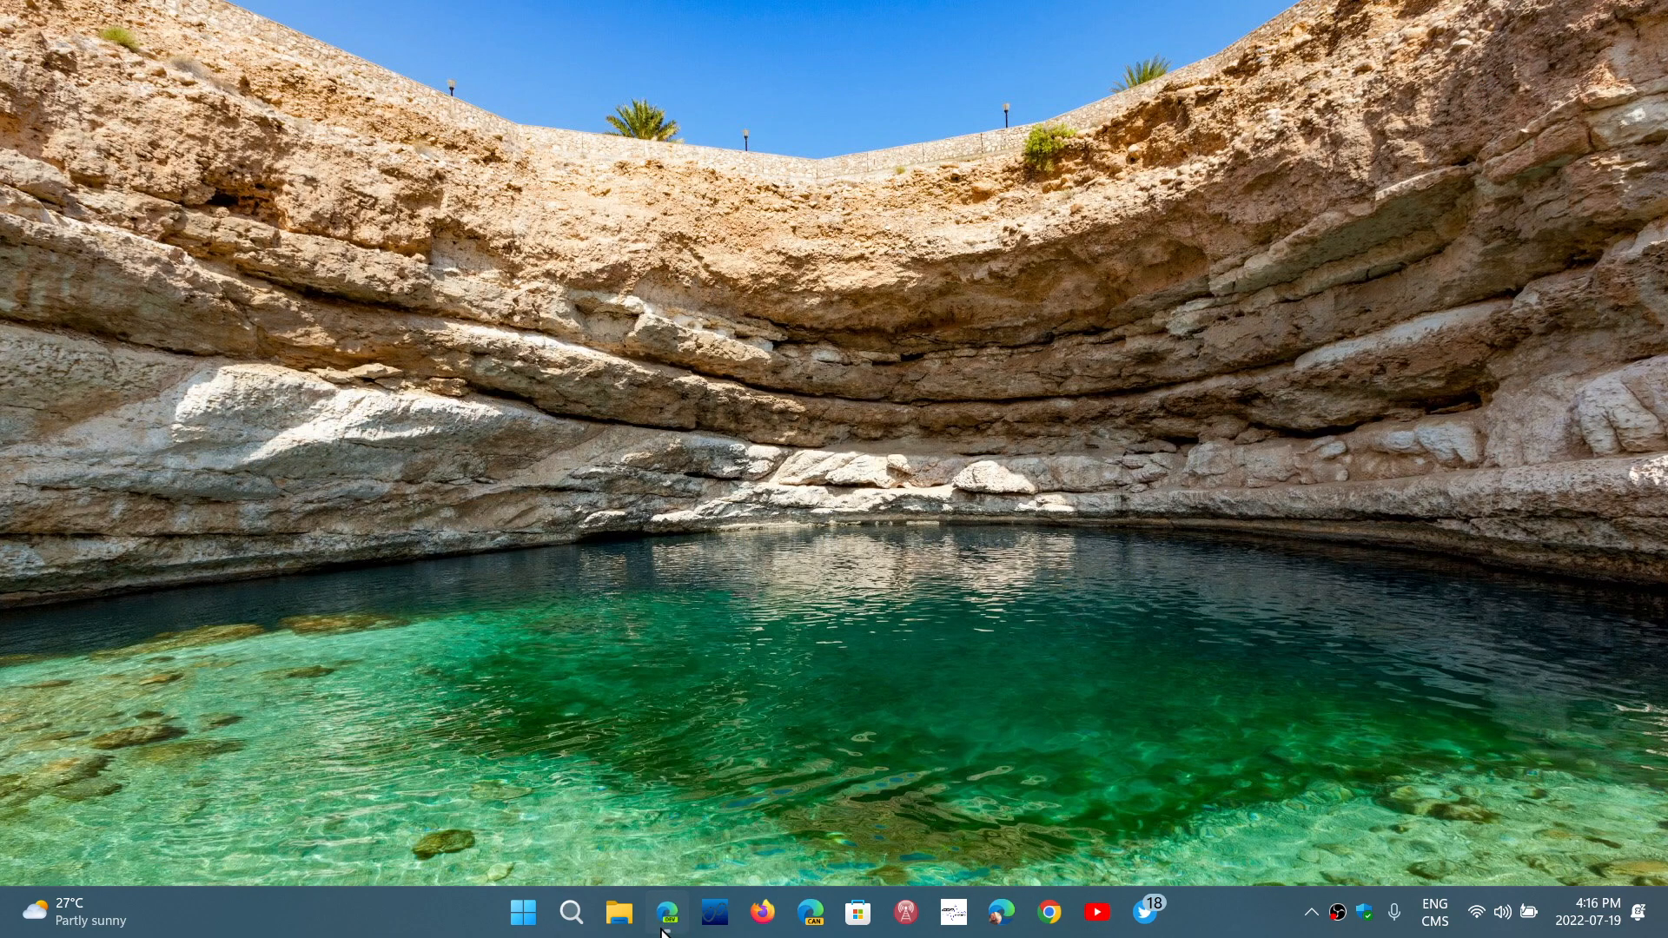
click(667, 912)
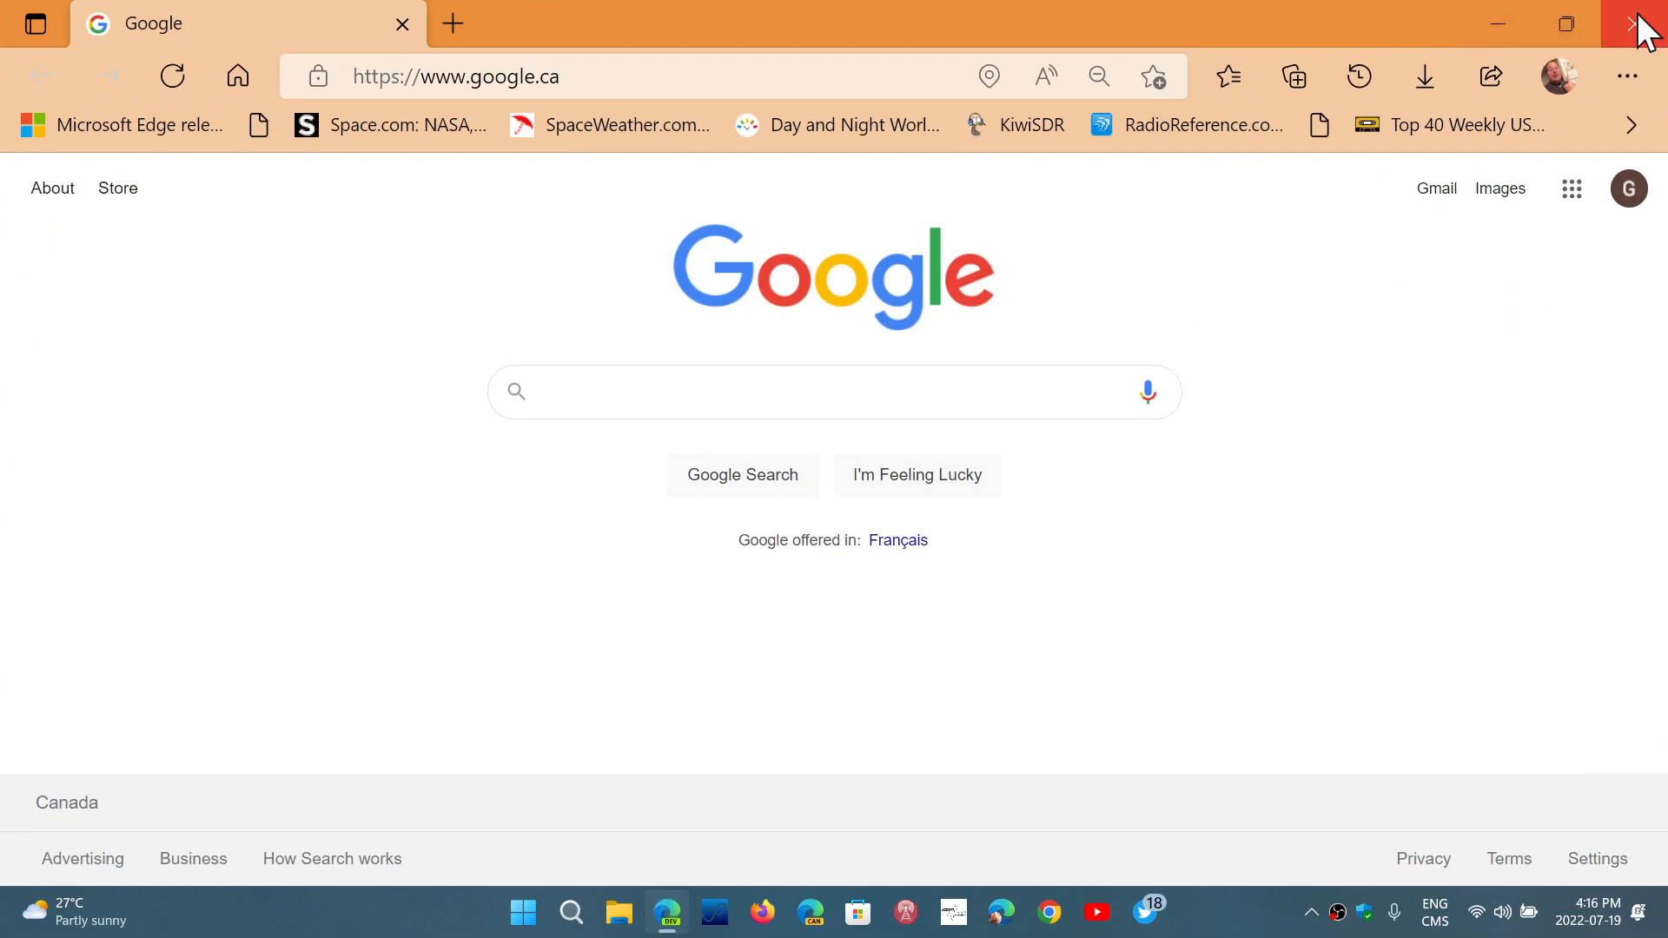
click(1642, 22)
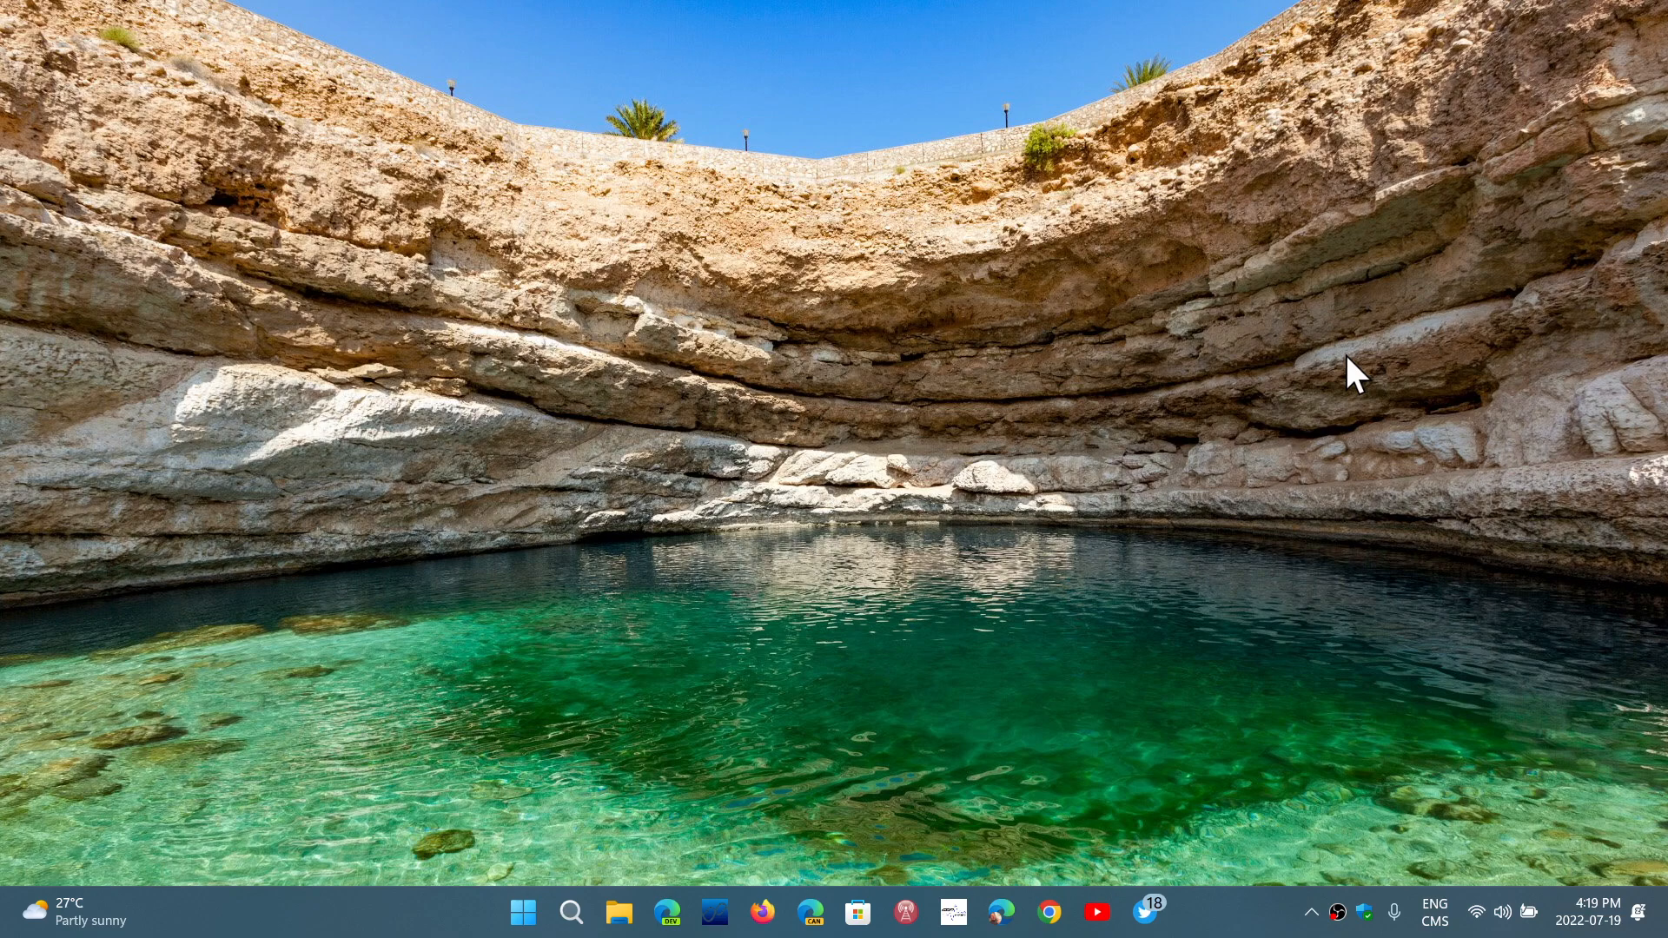
mouse_move(1235, 899)
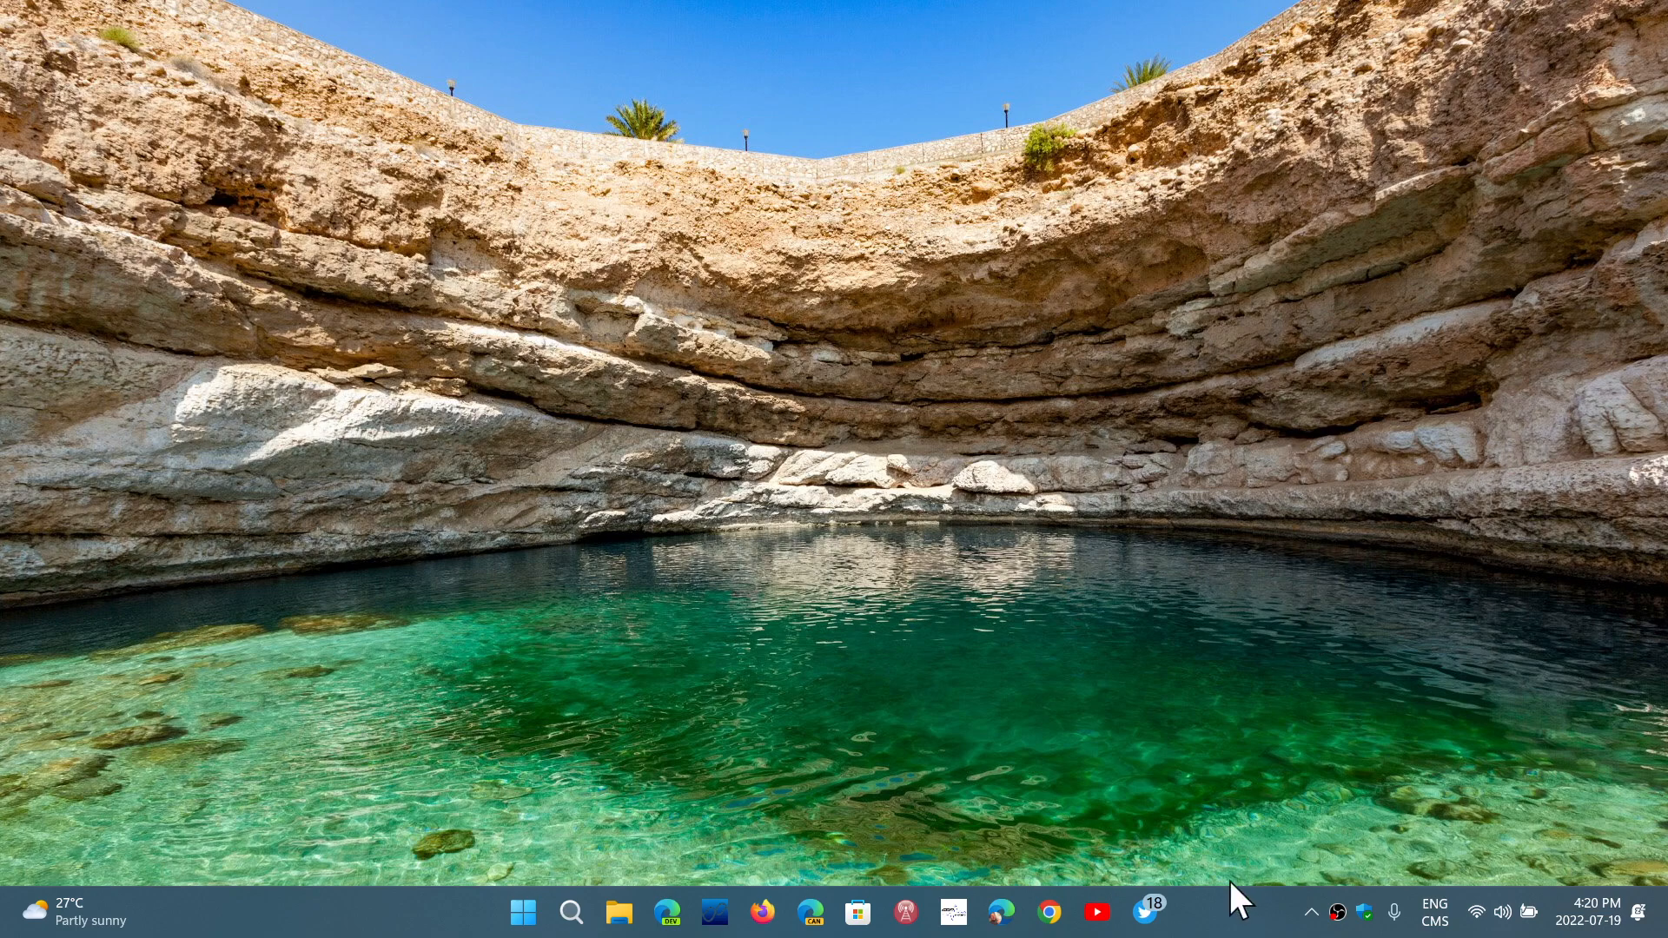
mouse_move(1243, 912)
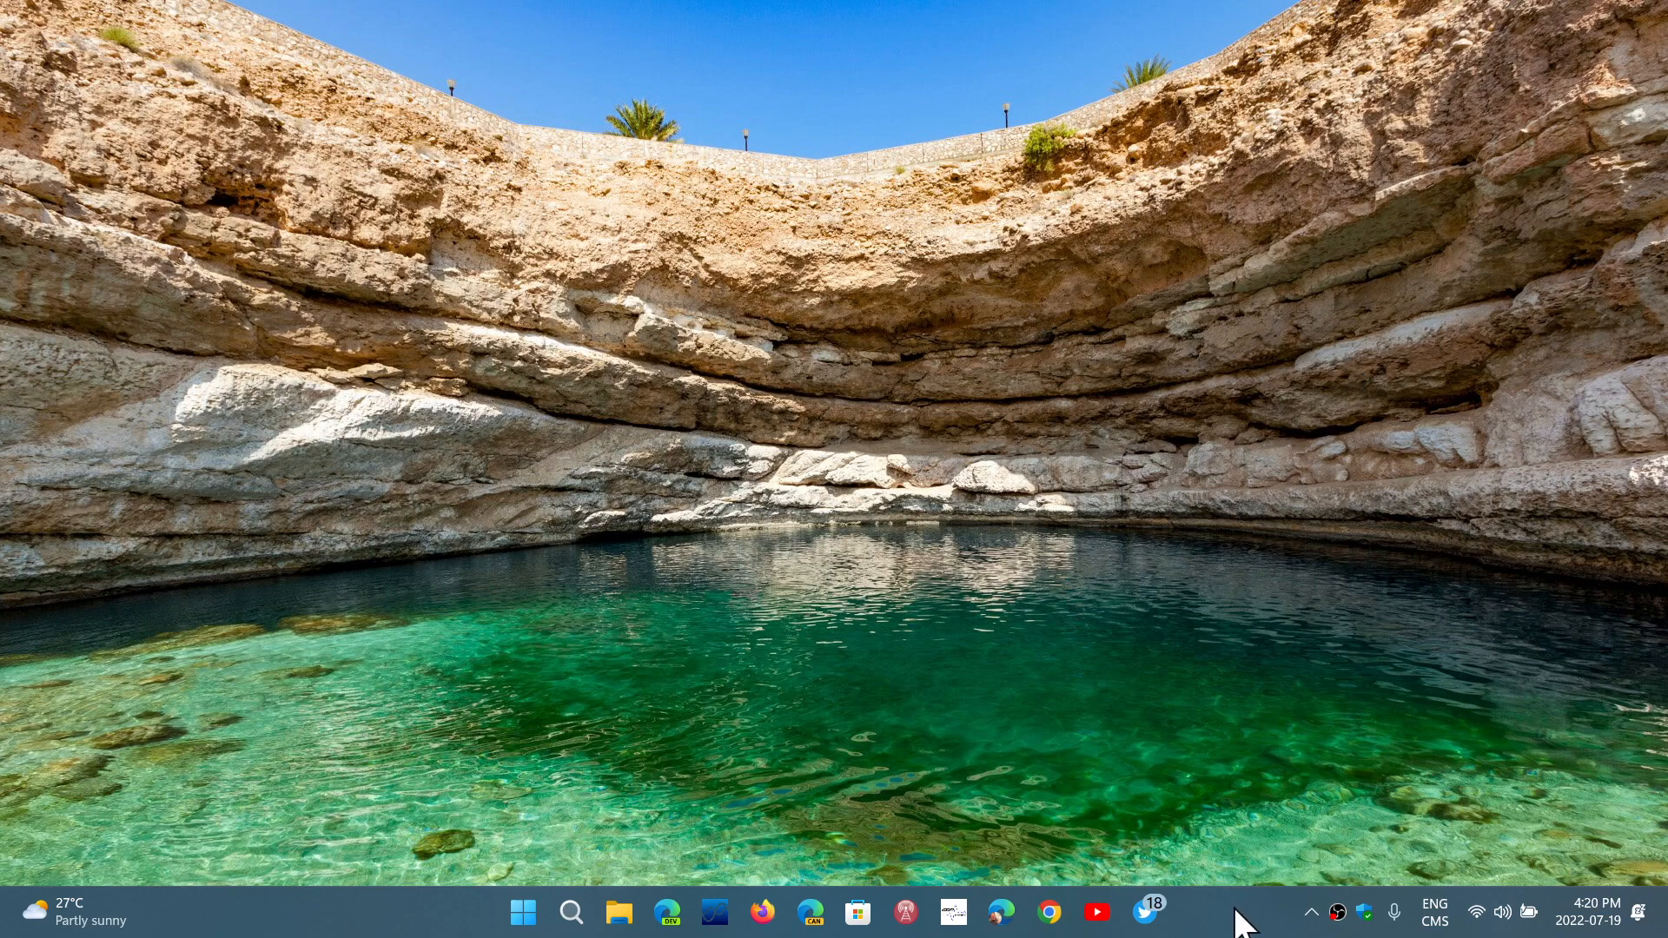